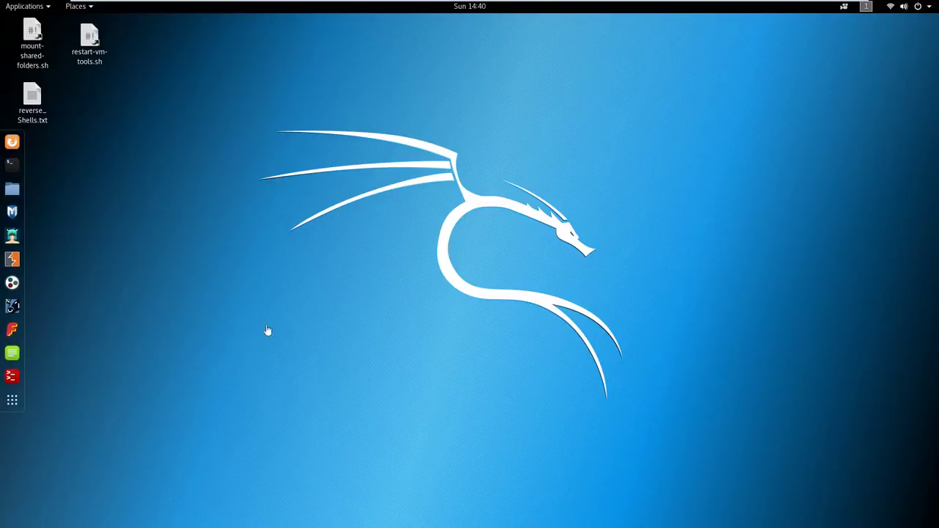
mouse_move(168, 239)
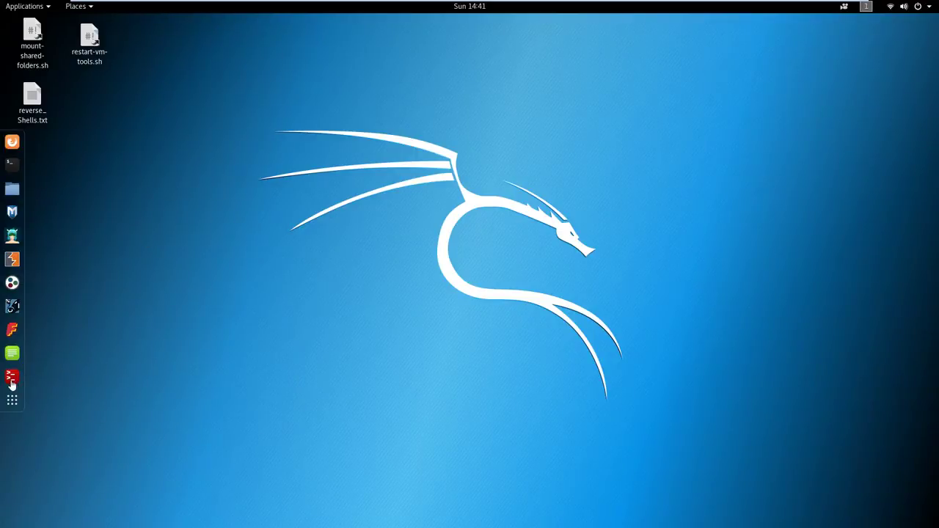
Step: Launch Terminator from the dock and move its window toward the screen centre
click(12, 375)
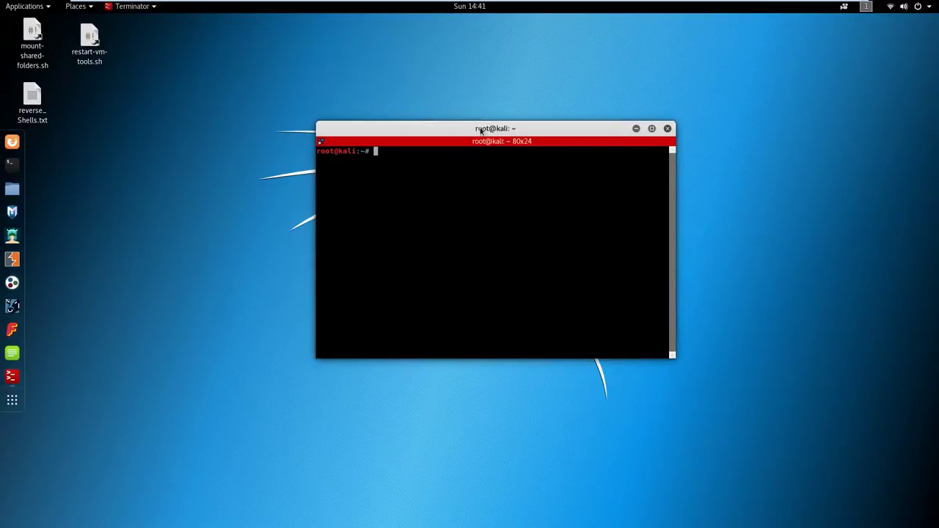
drag(675, 361, 742, 428)
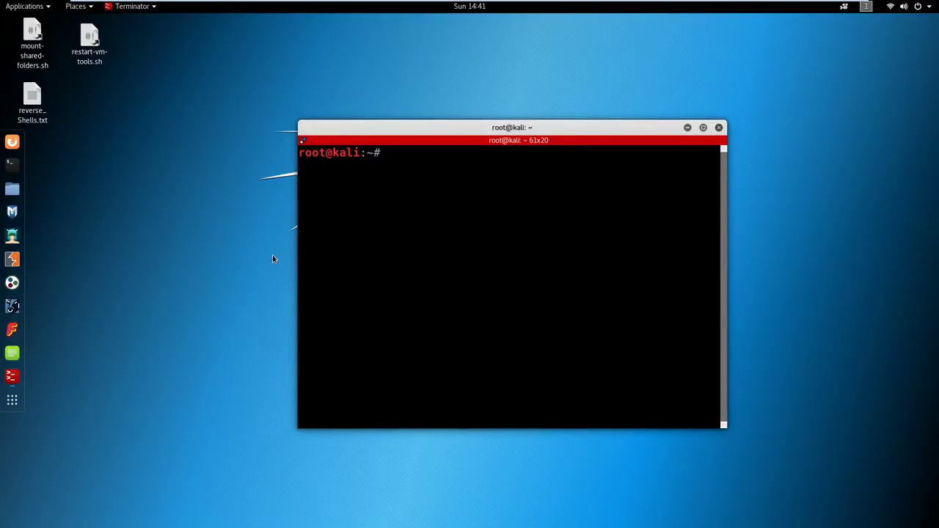
mouse_move(12, 164)
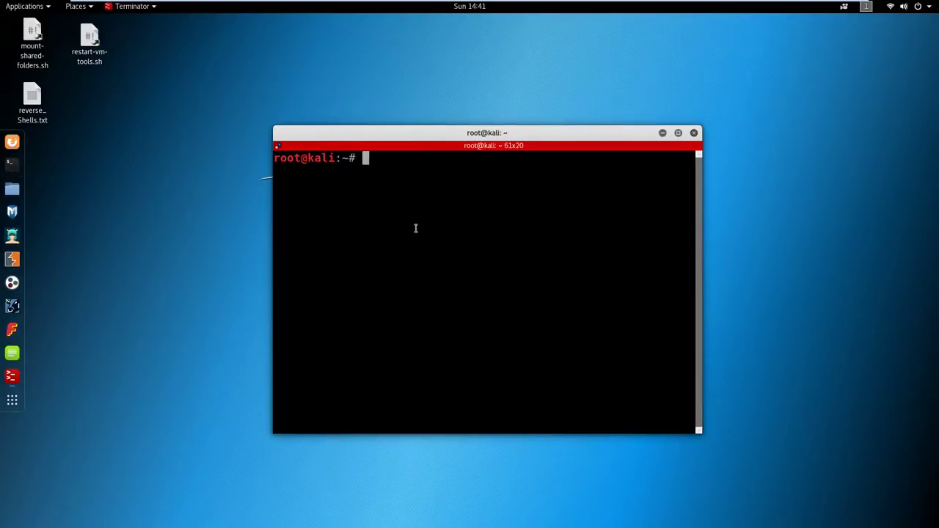
mouse_move(869, 29)
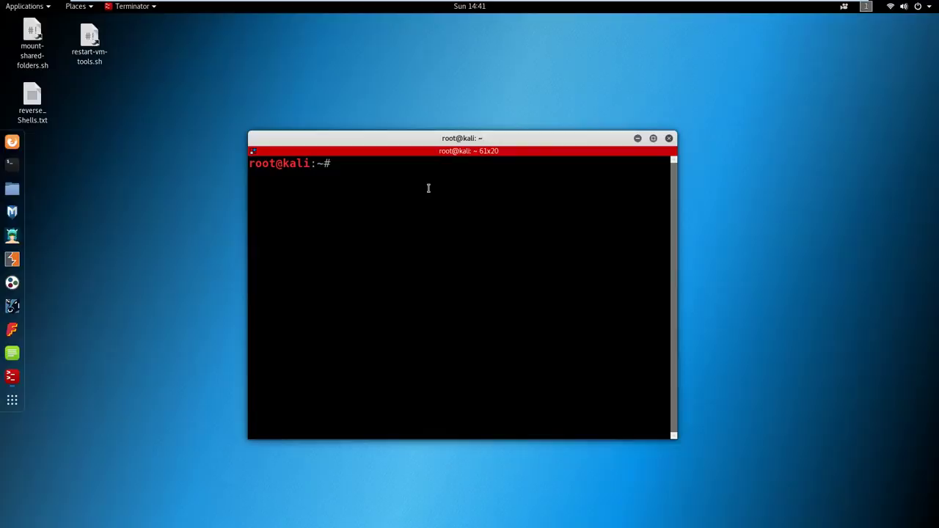
Step: Start typing the nmap command, split the terminal horizontally, and select address 192.168.0.12 from ifconfig
text(namp)
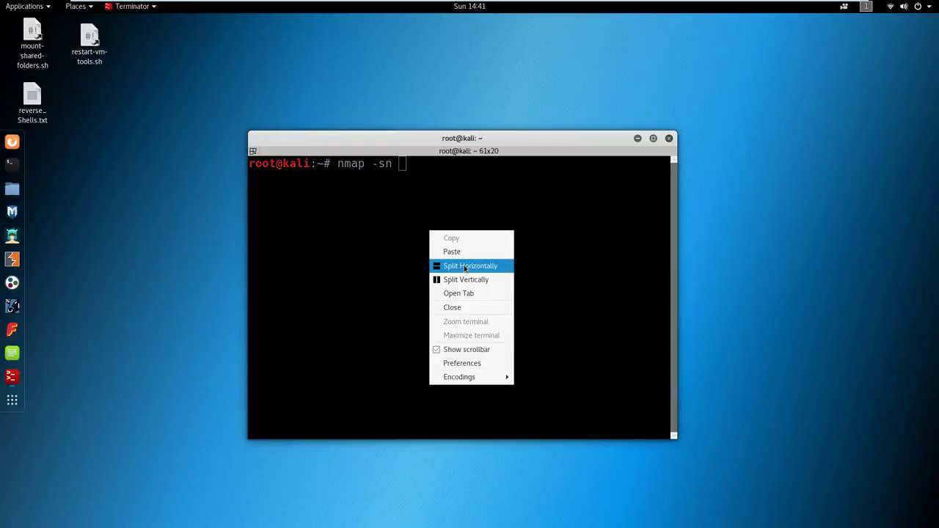
click(470, 266)
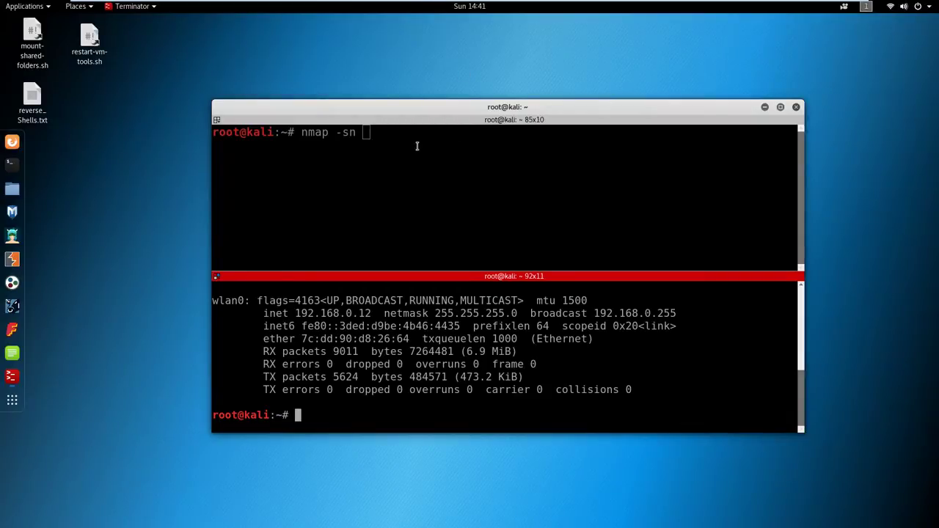
mouse_move(331, 288)
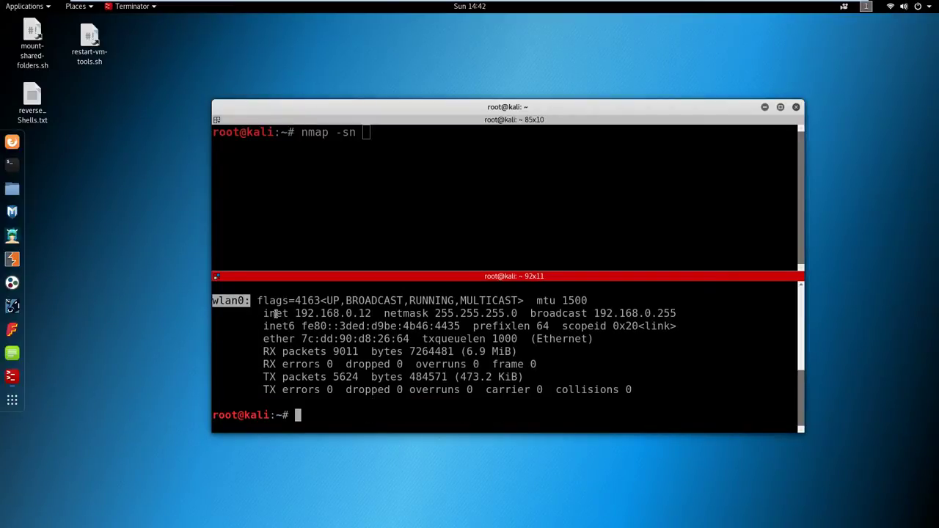
double_click(331, 314)
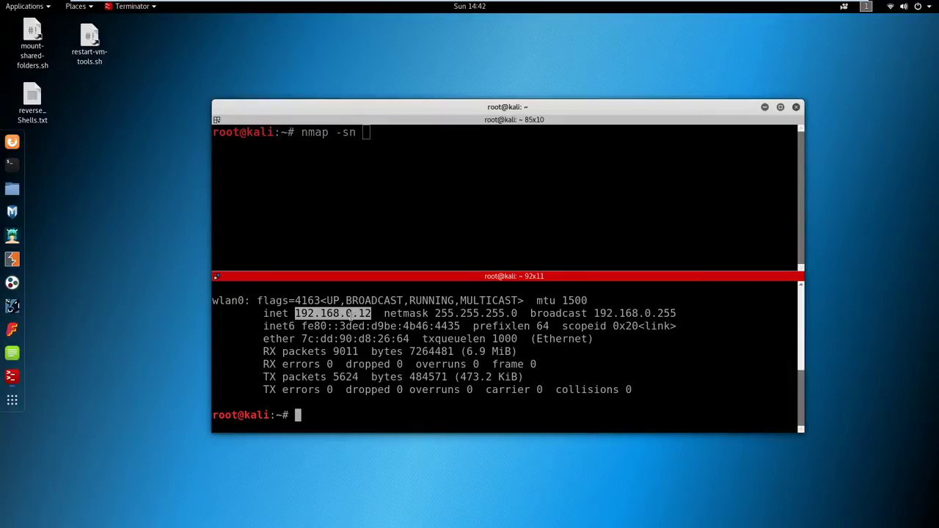
mouse_move(404, 311)
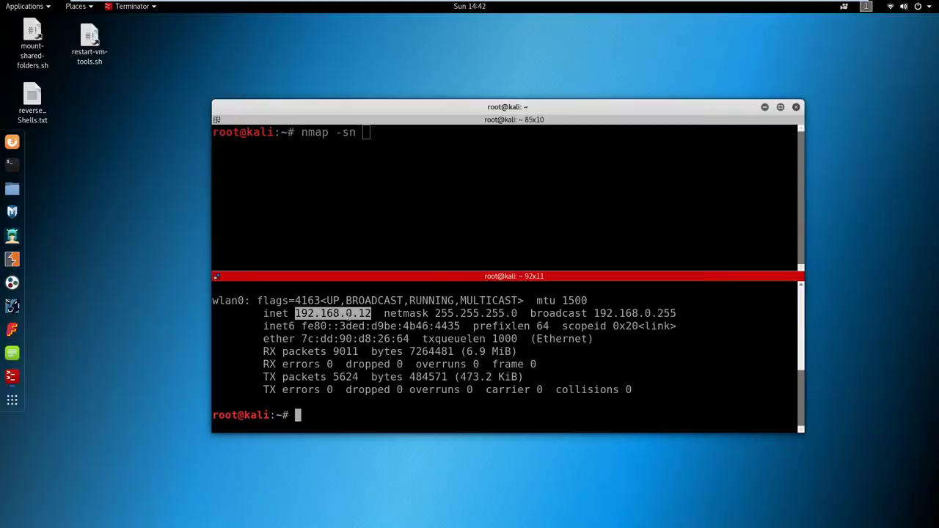
Step: Paste the address into the nmap command and change it to the subnet 192.168.0.0/24
right_click(477, 184)
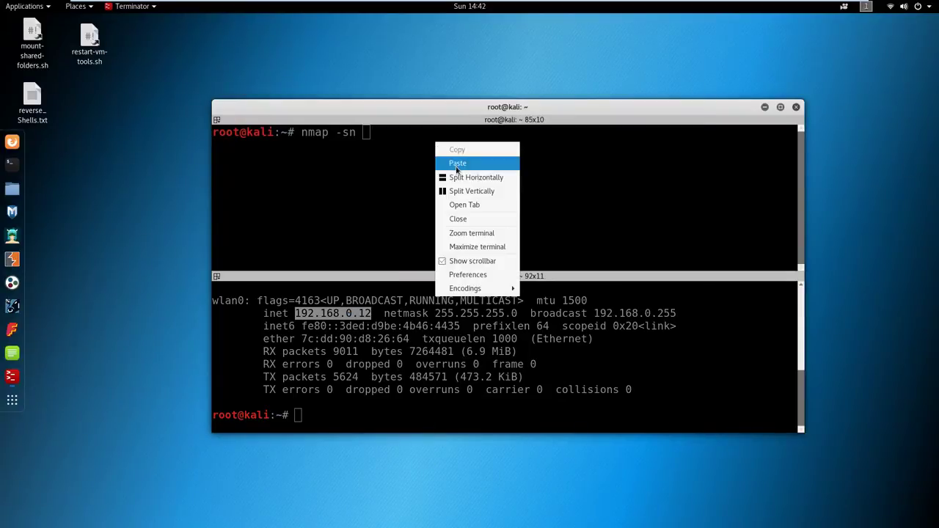
click(458, 163)
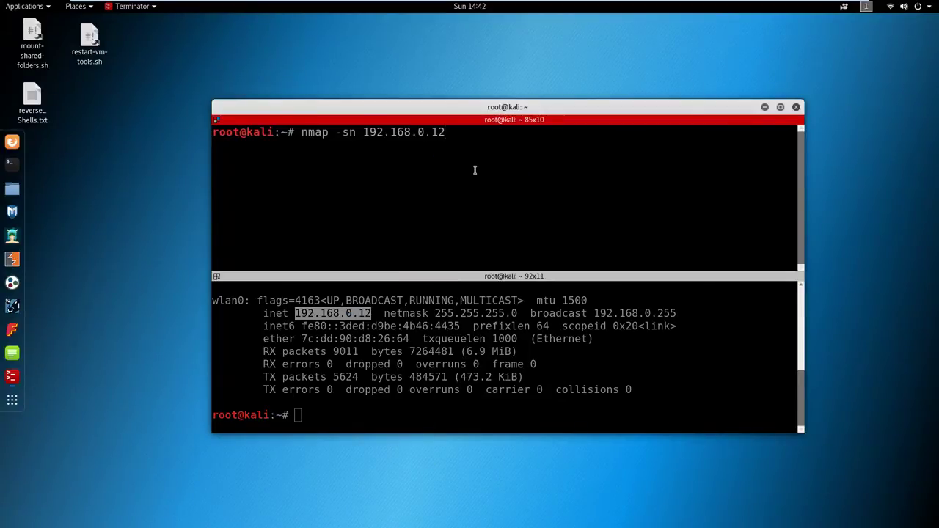
key(BackSpace)
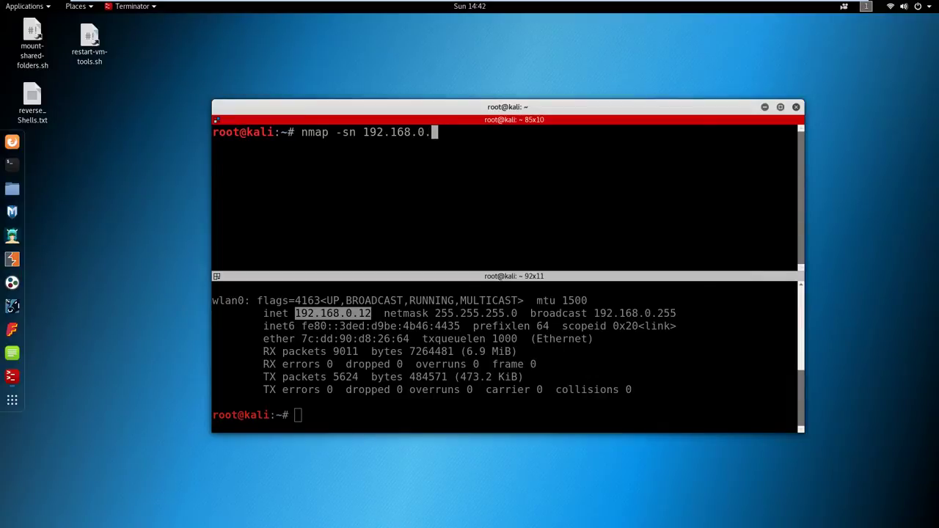
text(0)
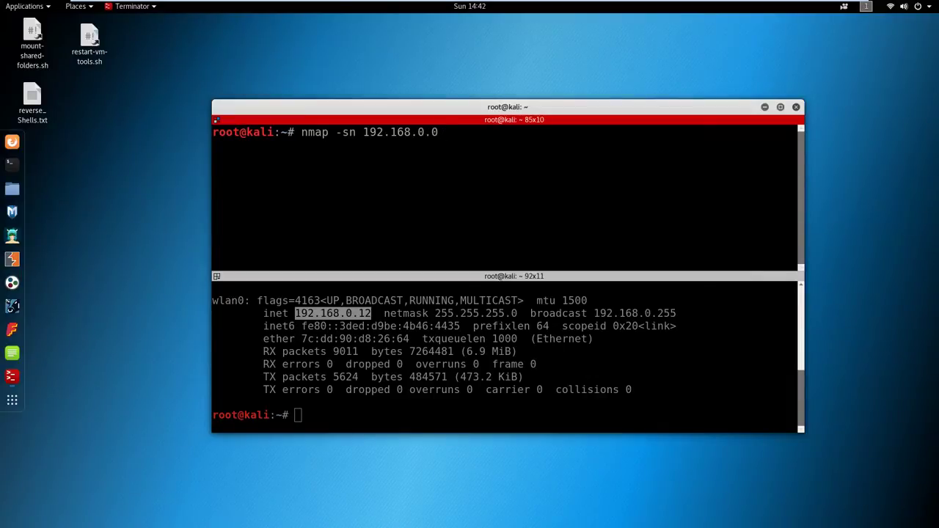
text(/24)
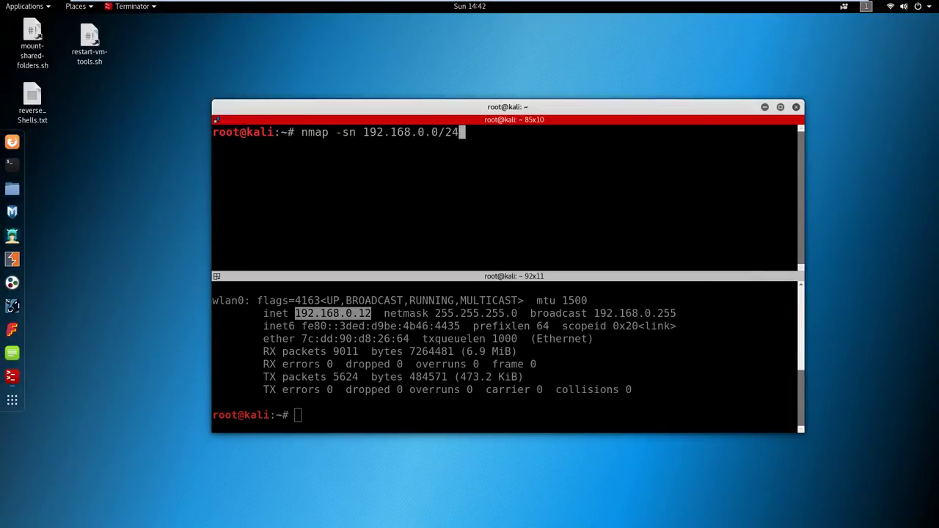
mouse_move(474, 170)
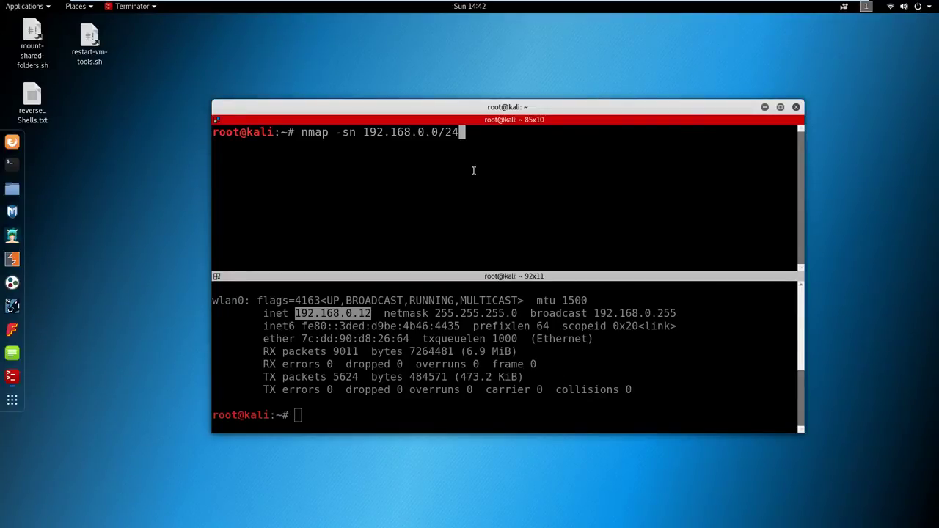
mouse_move(409, 364)
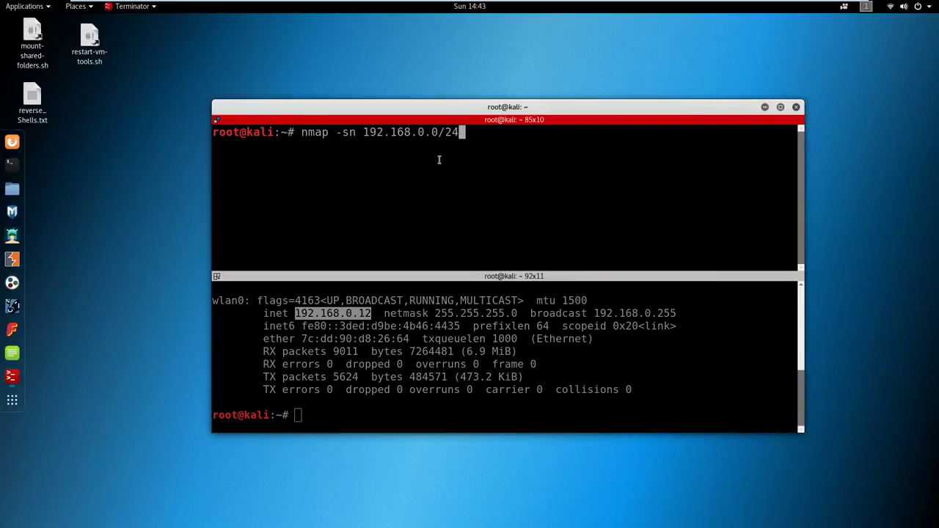
Step: Focus the top pane and run nmap -sn 192.168.0.0/24 to list live hosts
click(889, 5)
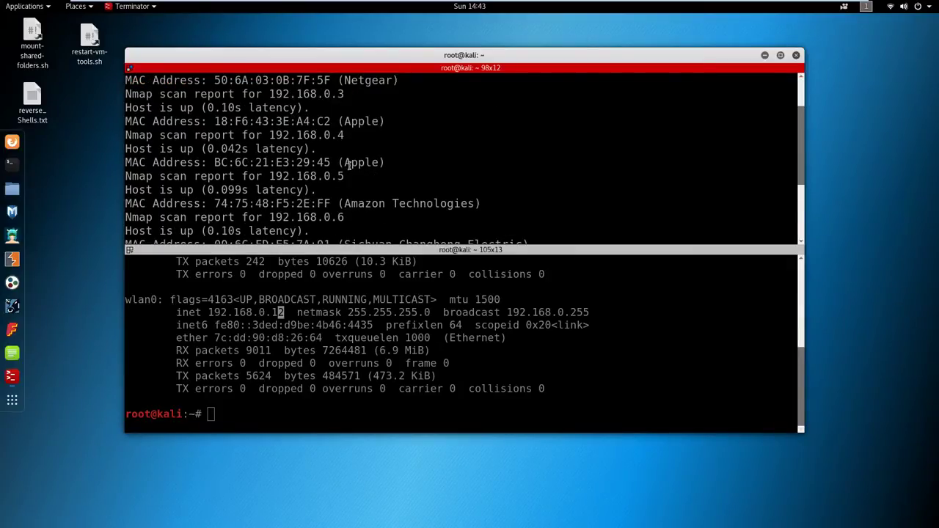
double_click(361, 120)
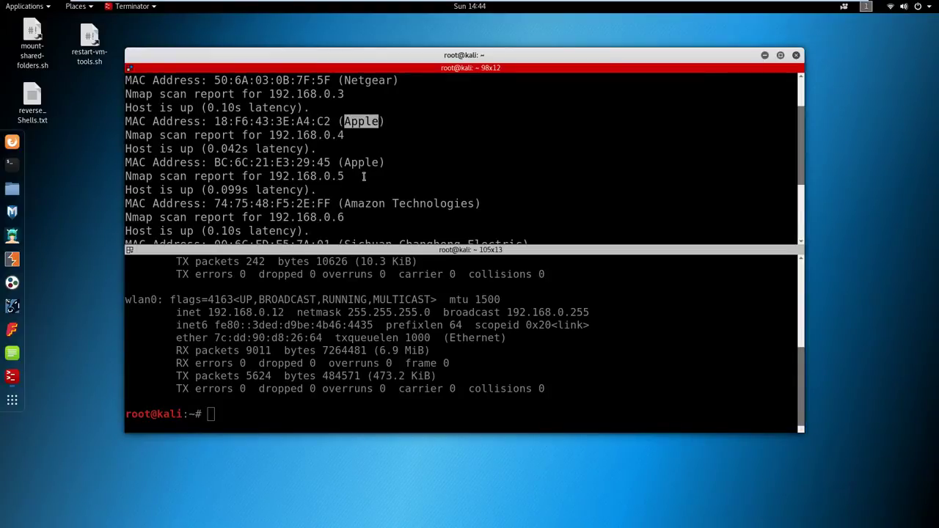
double_click(305, 176)
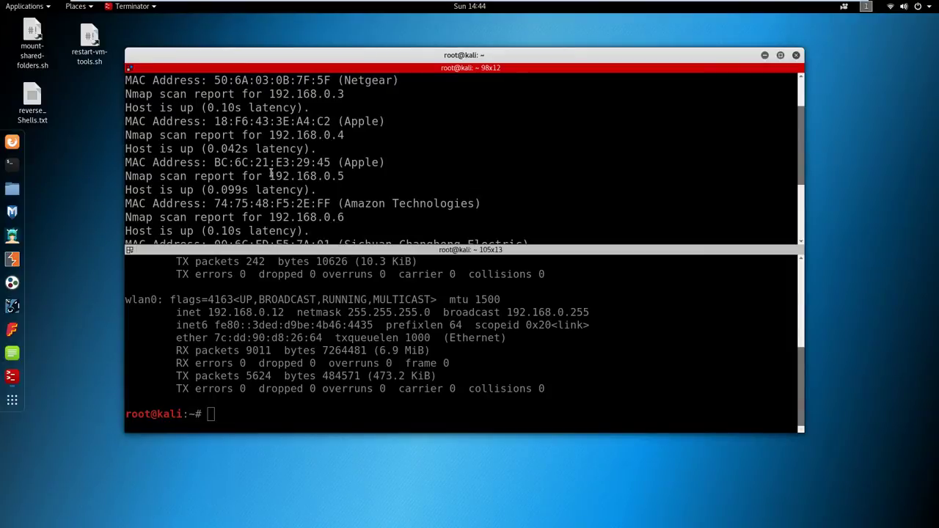
double_click(302, 135)
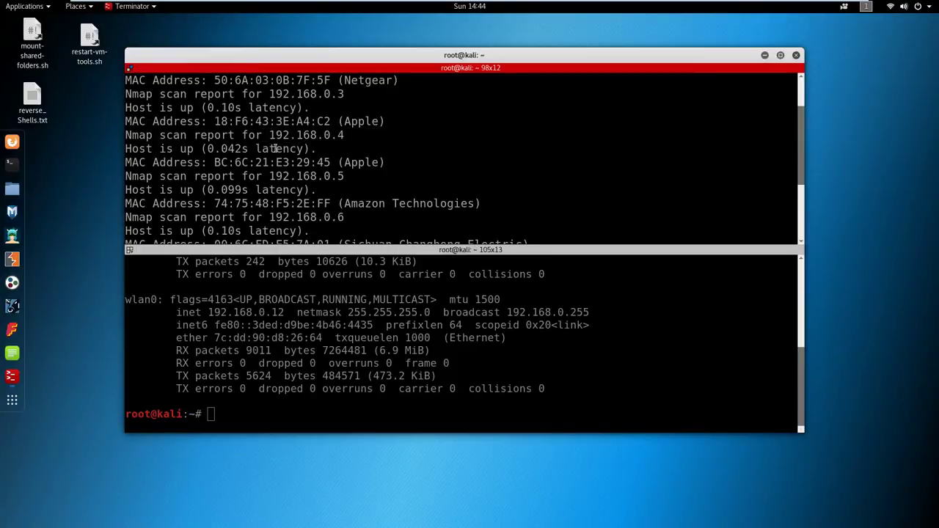
double_click(305, 135)
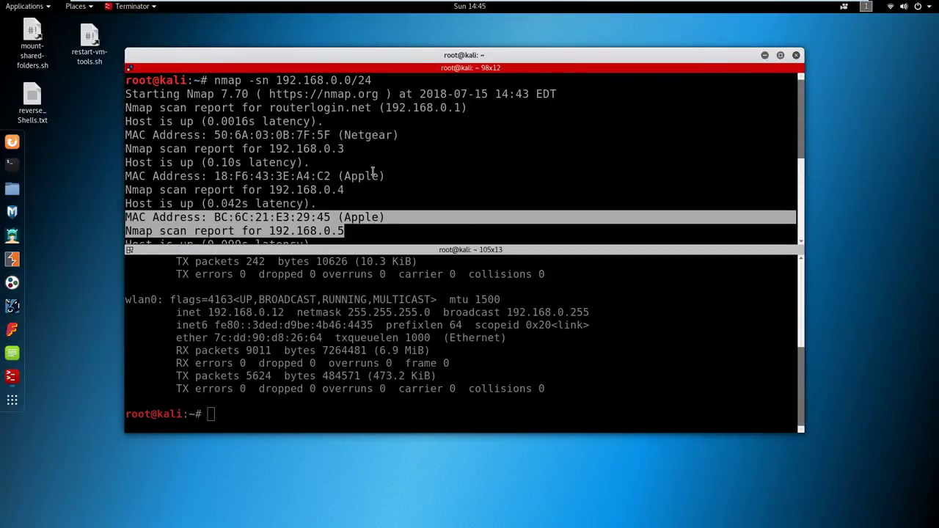
mouse_move(349, 184)
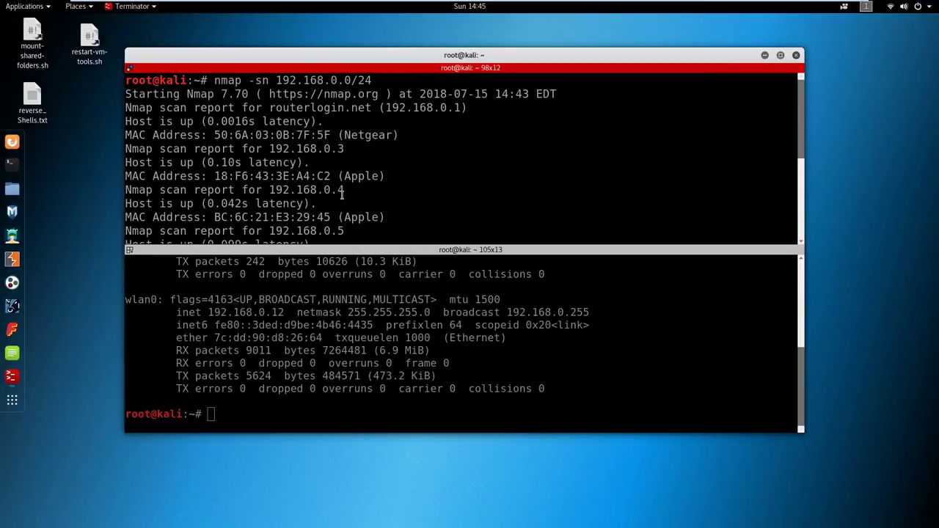
double_click(305, 191)
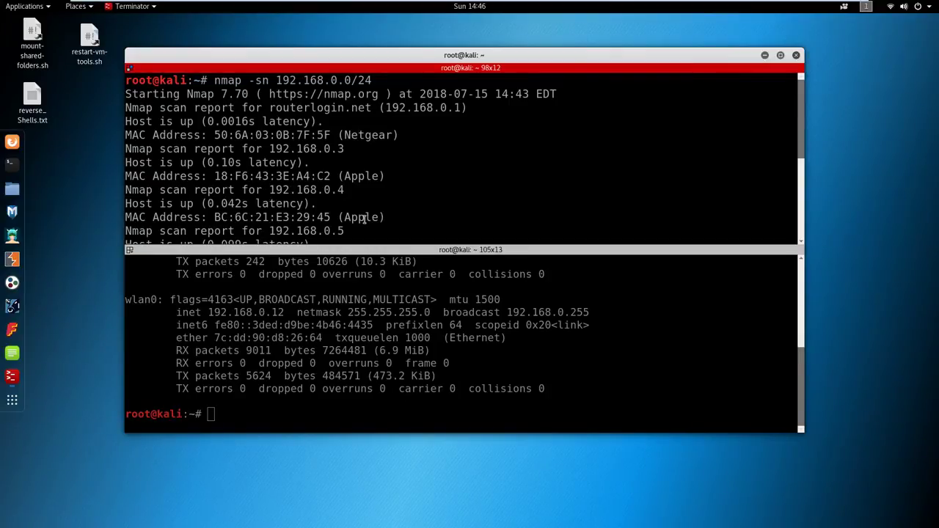
scroll(down, 3)
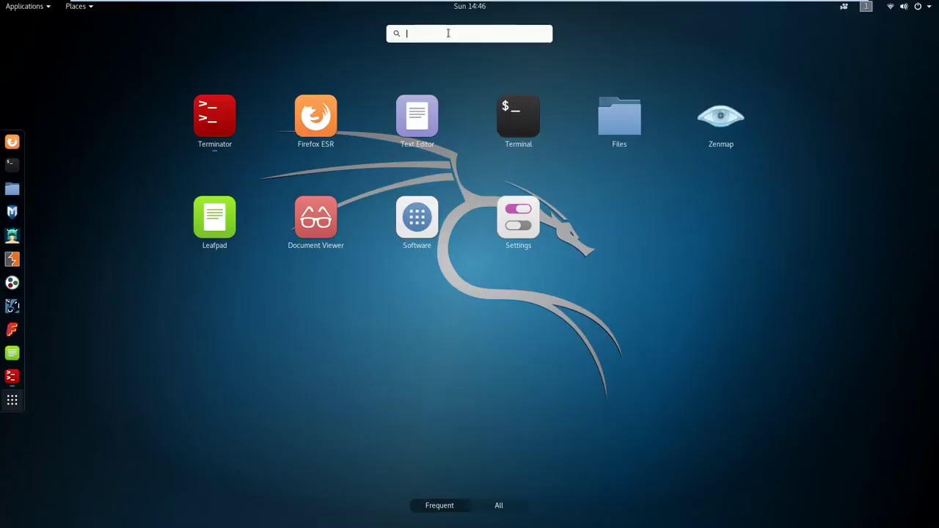
Step: Search the Activities overview for 'zen' and launch Zenmap
text(zeb)
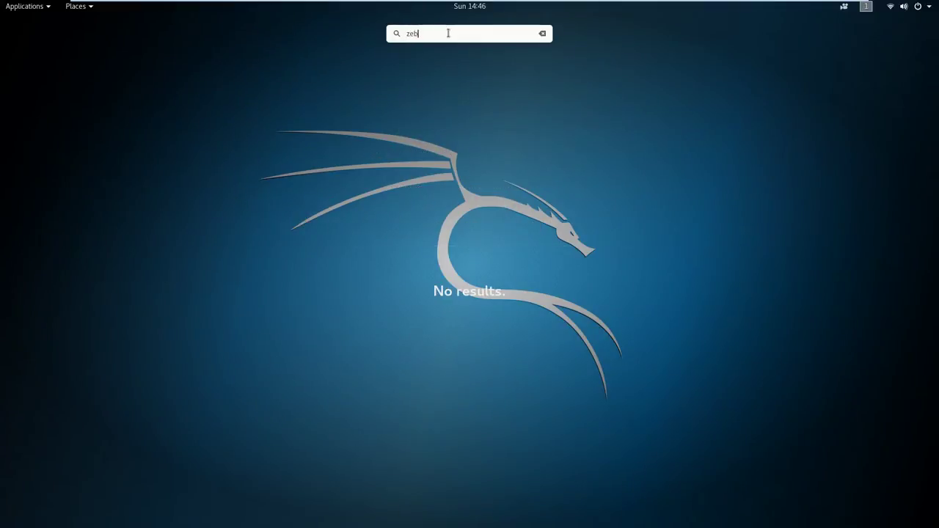
key(BackSpace)
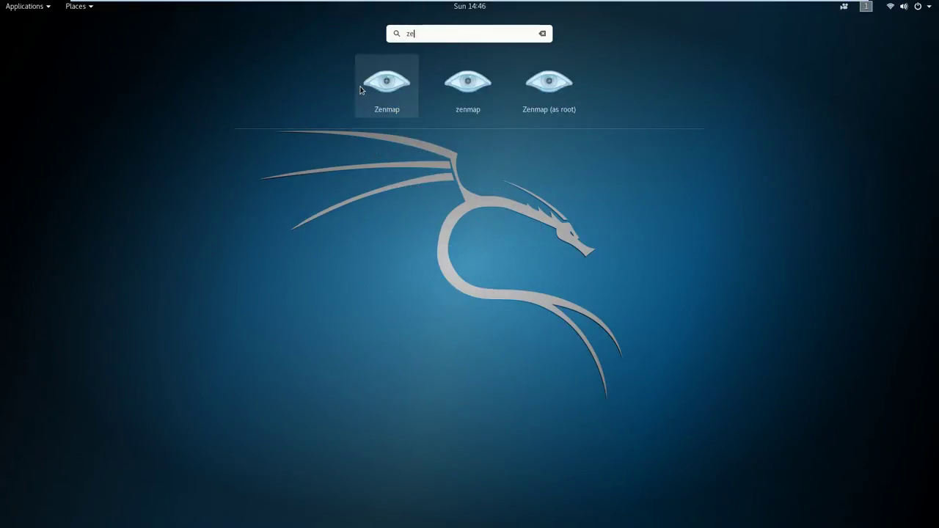
click(387, 79)
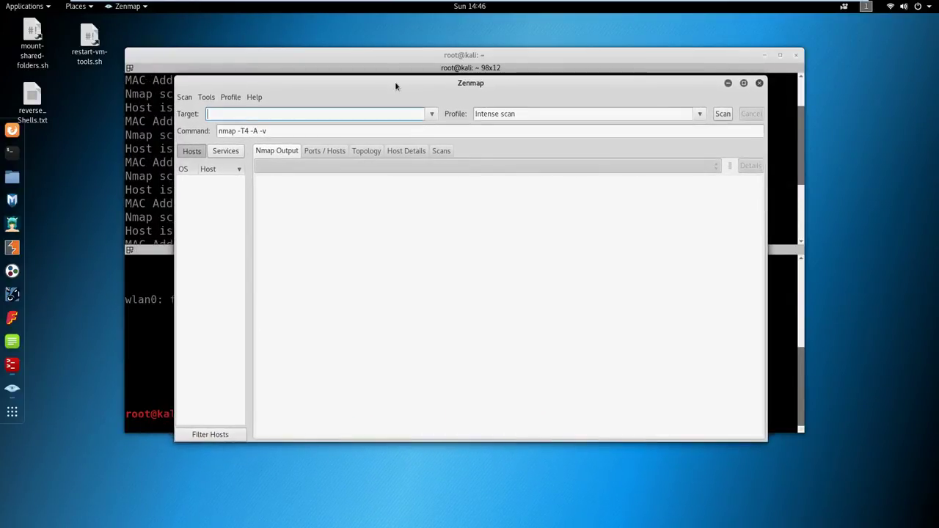
Step: Select the Ping scan profile and enter target 192.168.0.0/24 in Zenmap
click(699, 114)
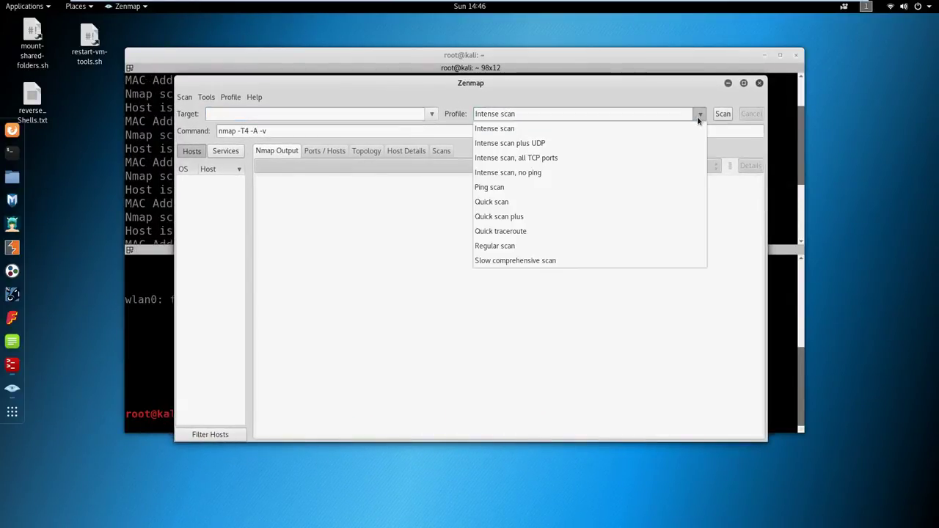
click(489, 188)
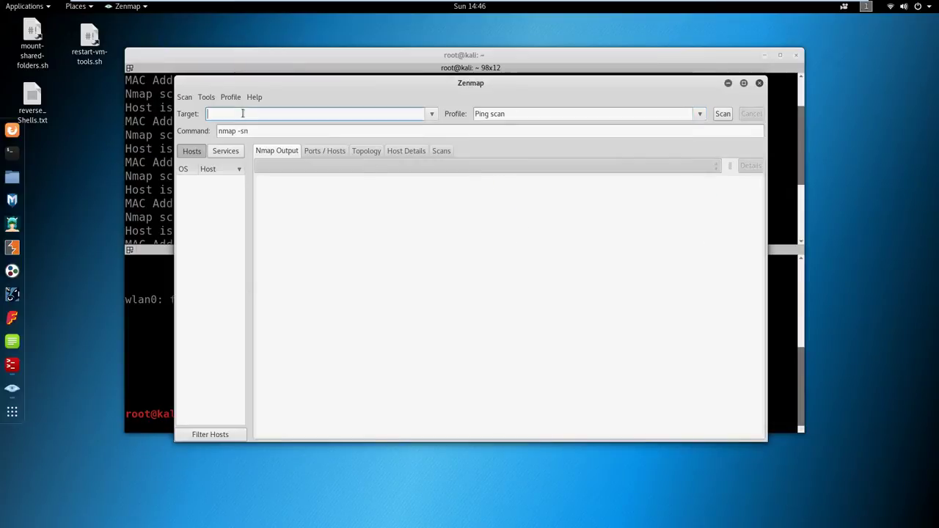
text(192.168.0.0/)
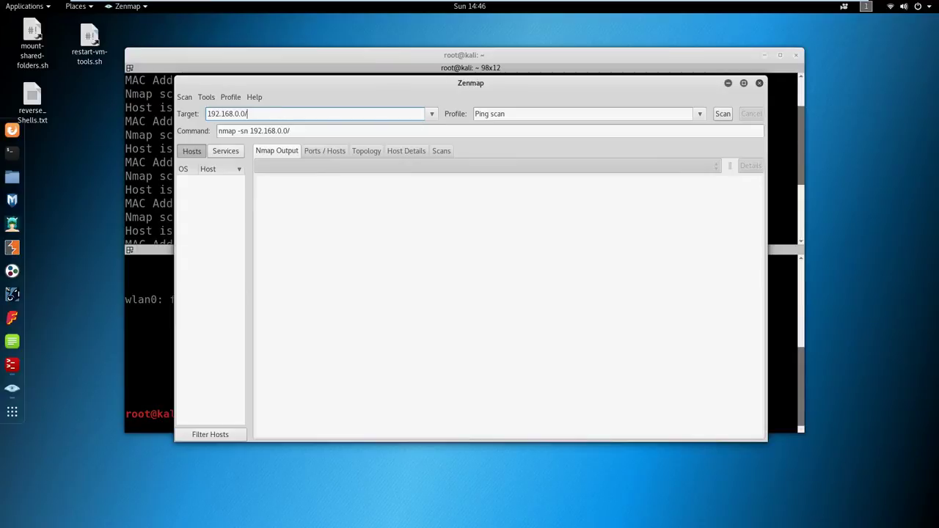
text(24)
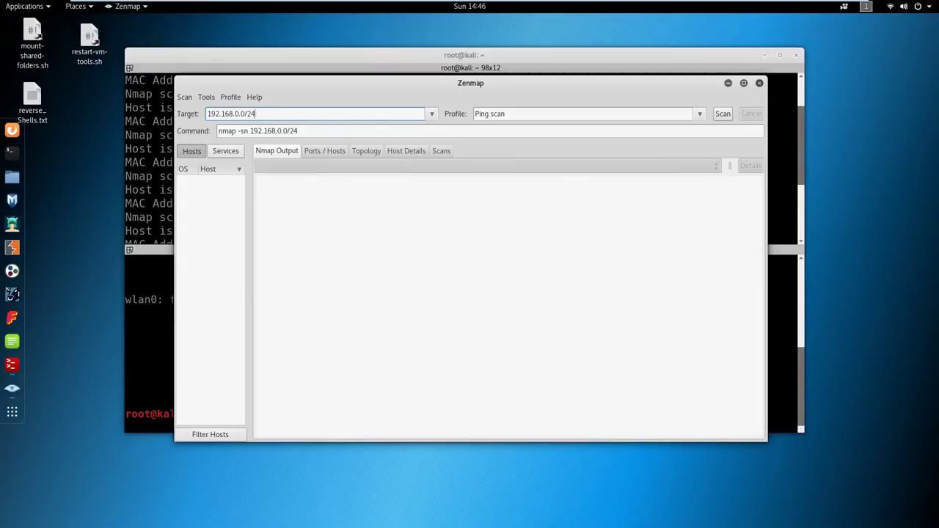
drag(470, 82, 455, 215)
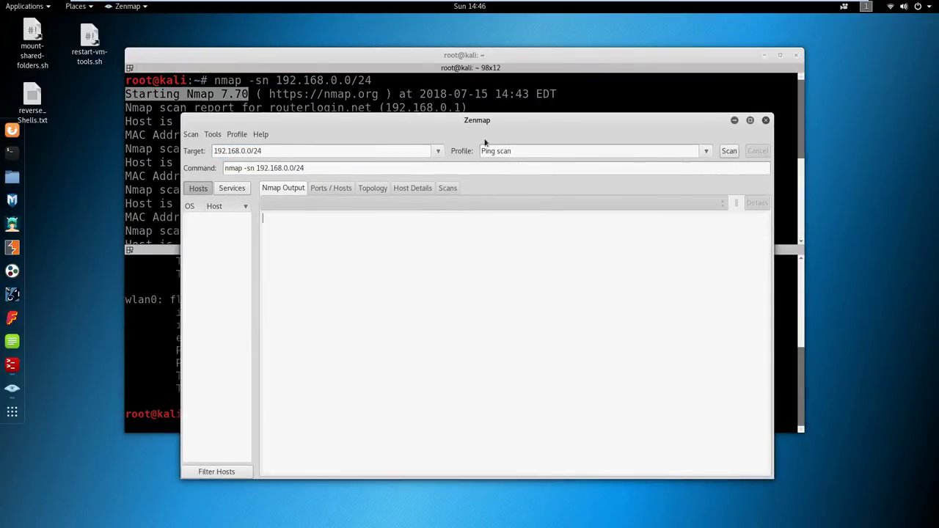
Step: Run the Zenmap ping scan and select host 192.168.0.12 in the resulting host list
click(727, 150)
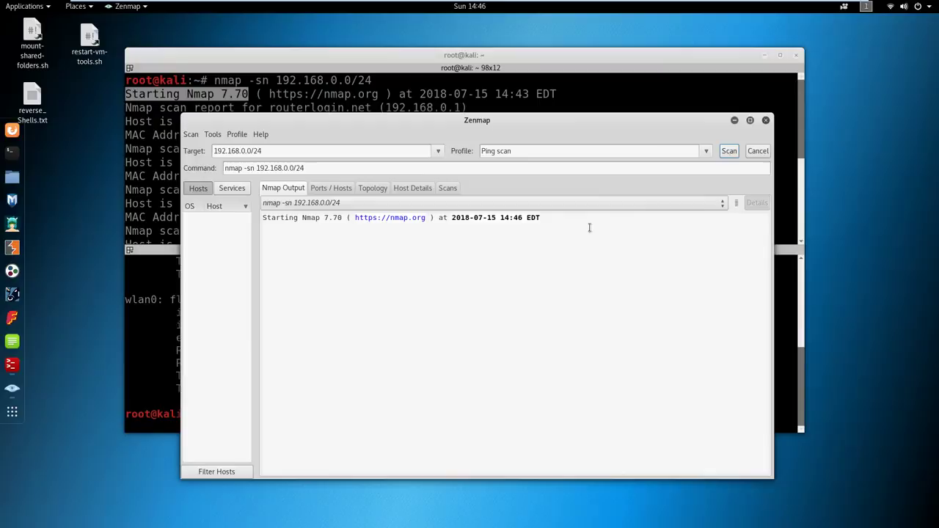
mouse_move(514, 270)
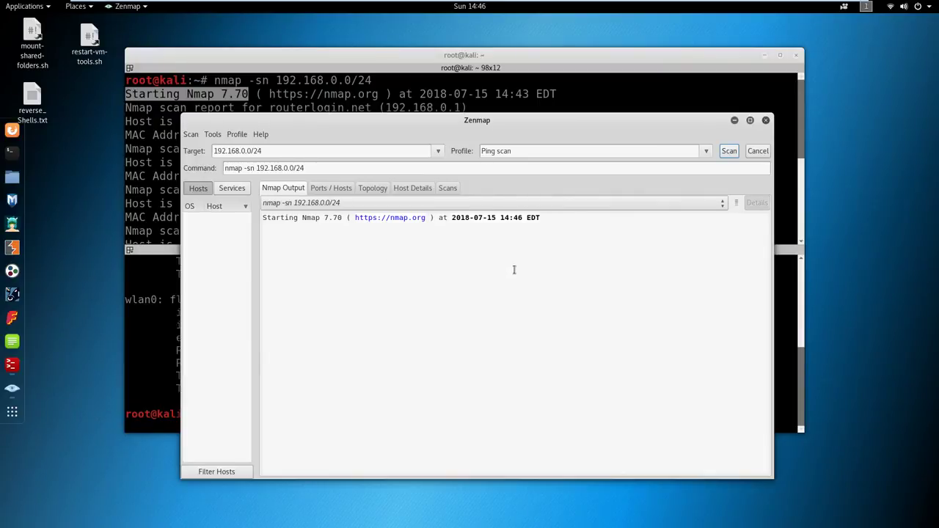
click(728, 149)
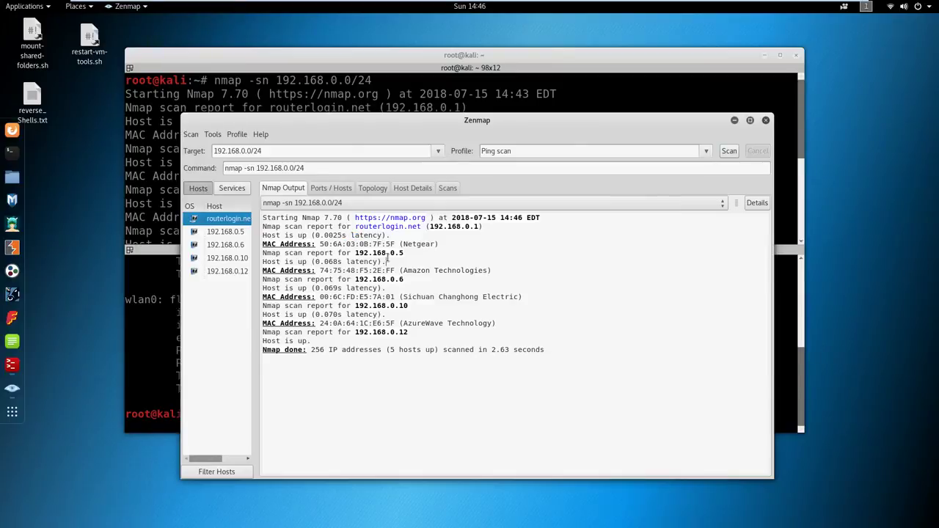
drag(477, 120, 604, 50)
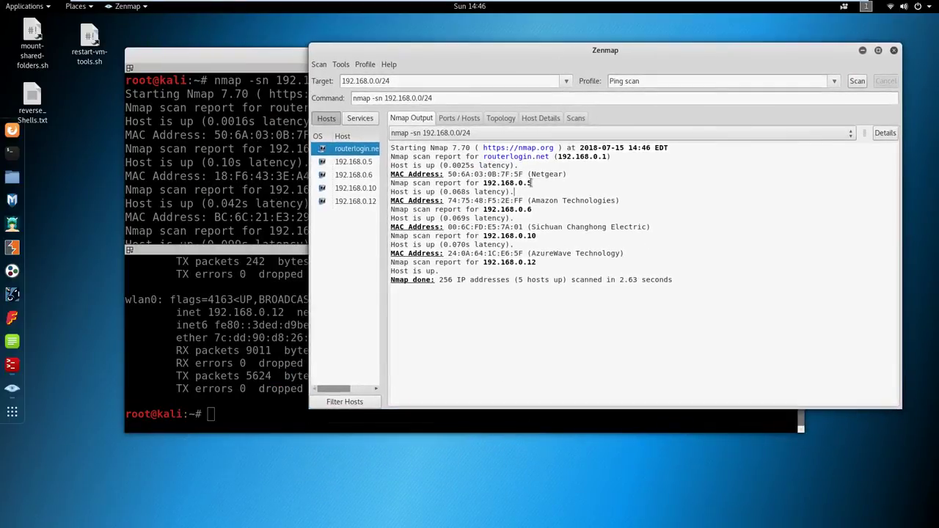
mouse_move(675, 320)
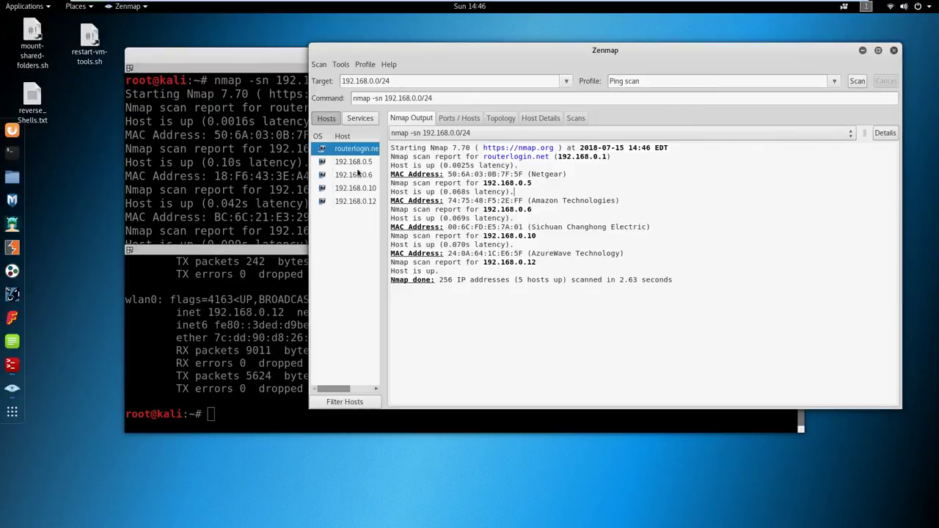
click(352, 174)
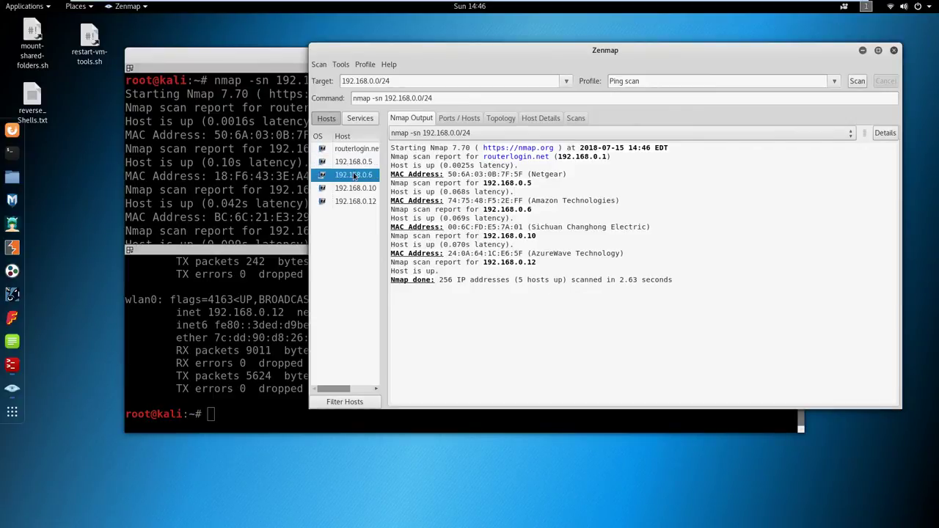
click(355, 201)
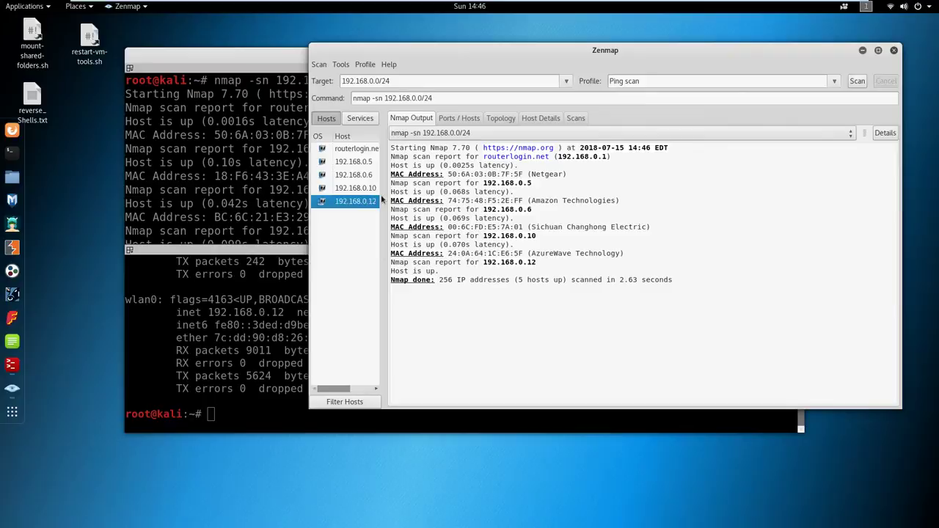
mouse_move(385, 199)
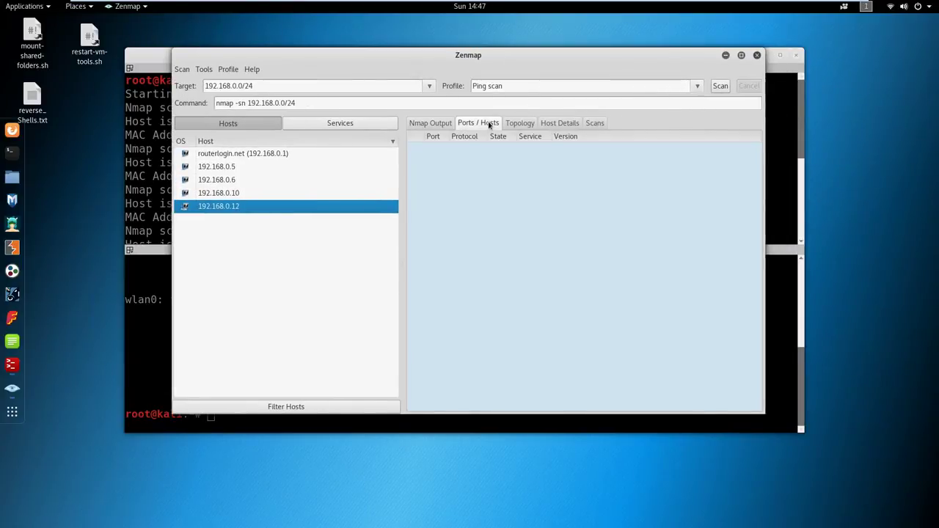
Step: Return to the Nmap Output view, then close Zenmap
click(430, 123)
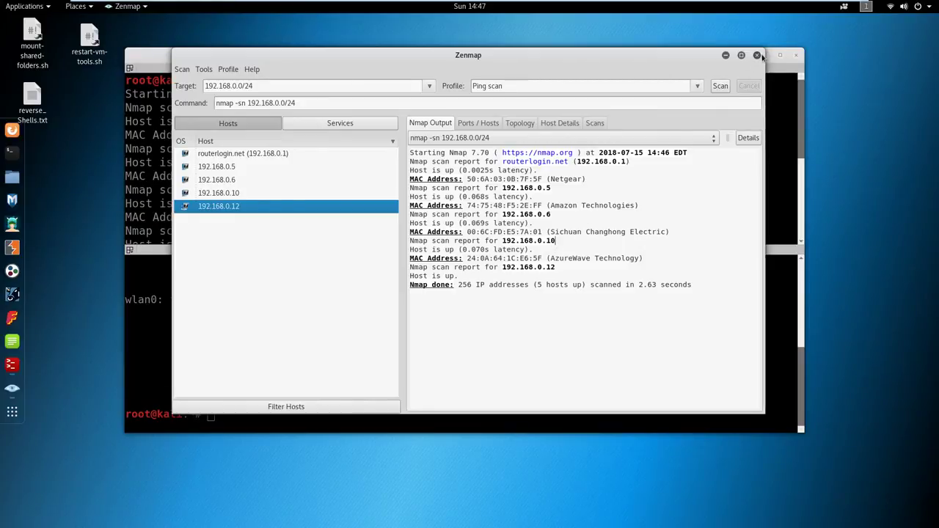
click(757, 56)
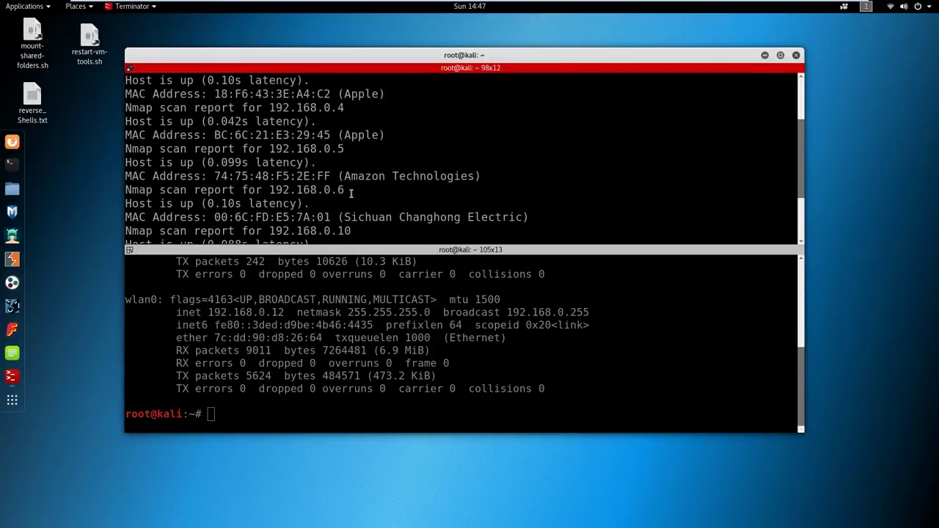
Step: Scroll the top Terminator pane back to the start of the nmap -sn 192.168.0.0/24 report
double_click(273, 135)
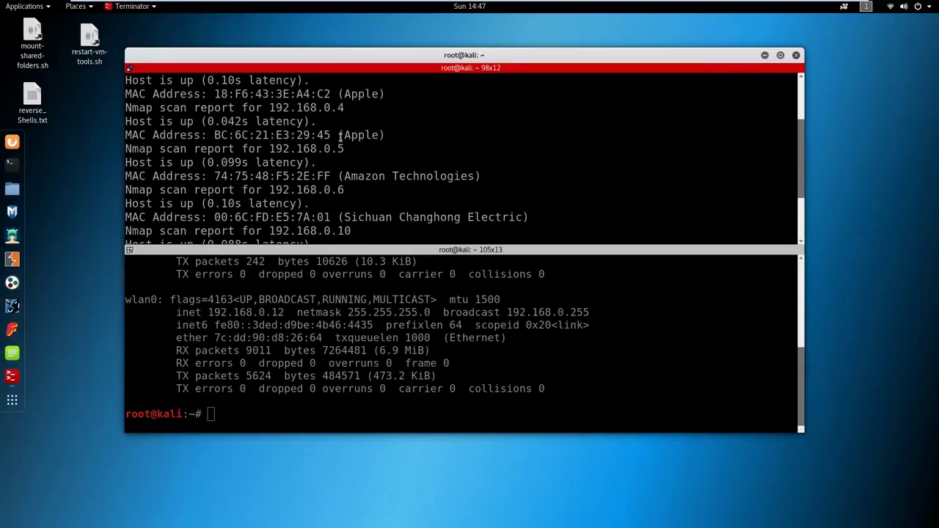
drag(249, 135, 331, 135)
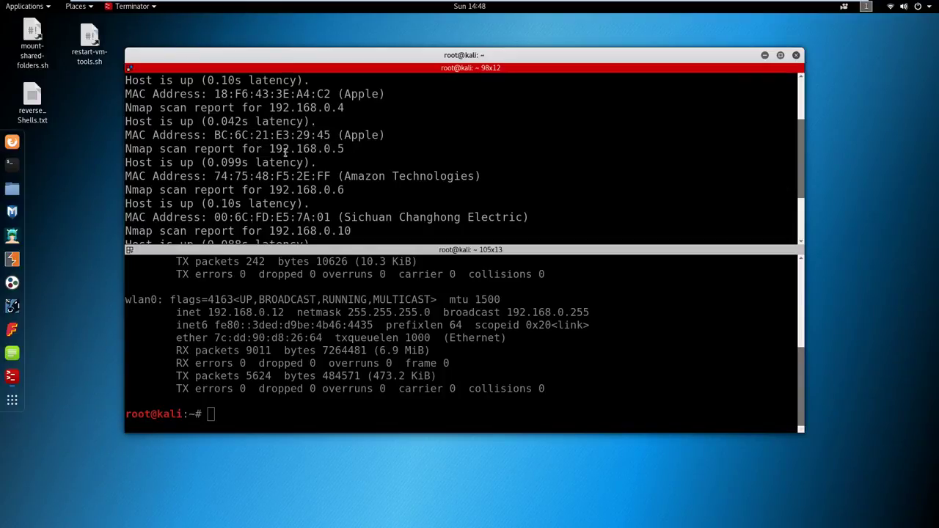
drag(214, 135, 334, 148)
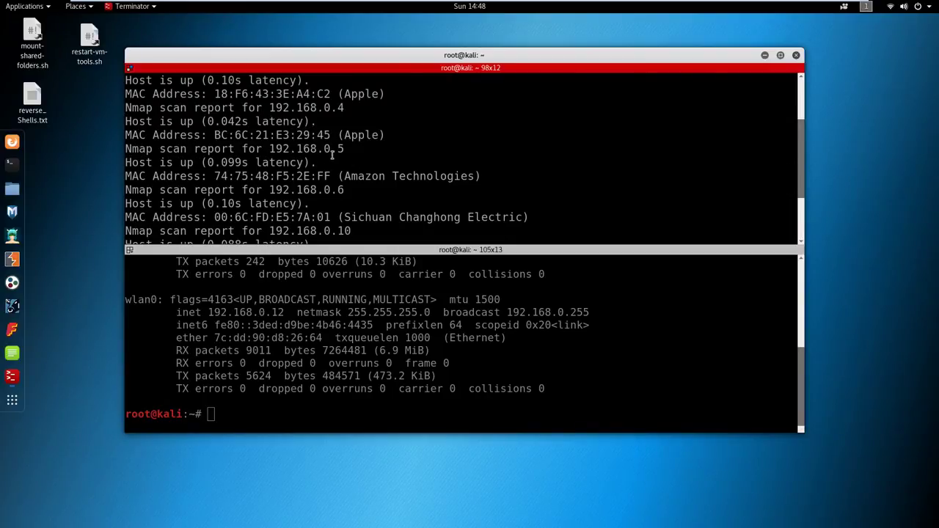
scroll(down, 3)
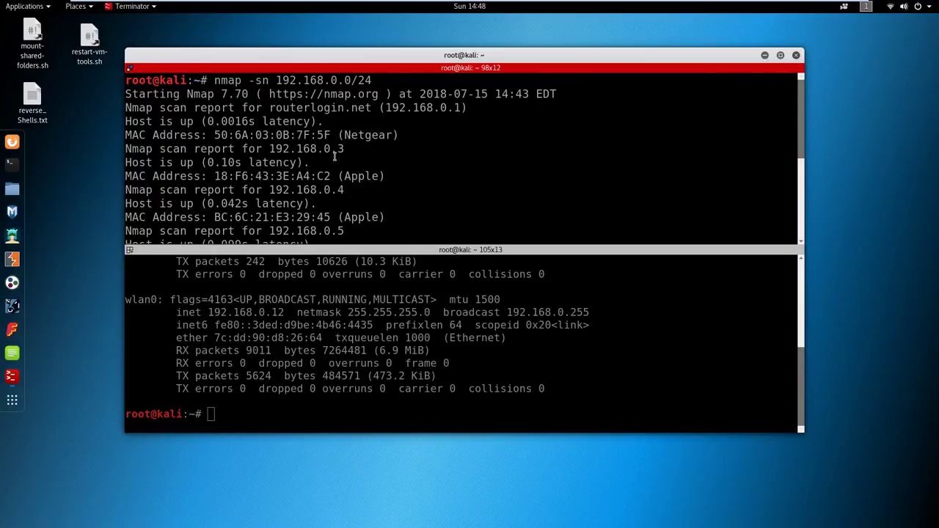
mouse_move(744, 211)
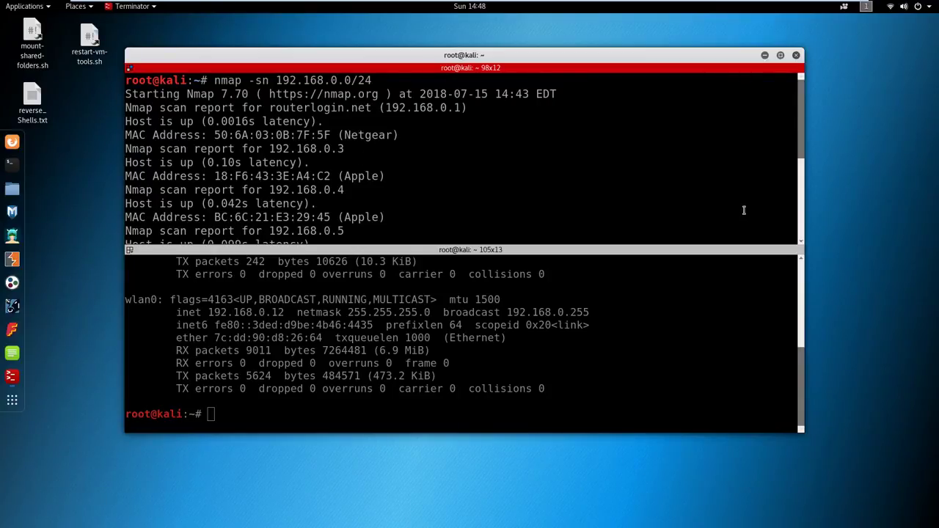